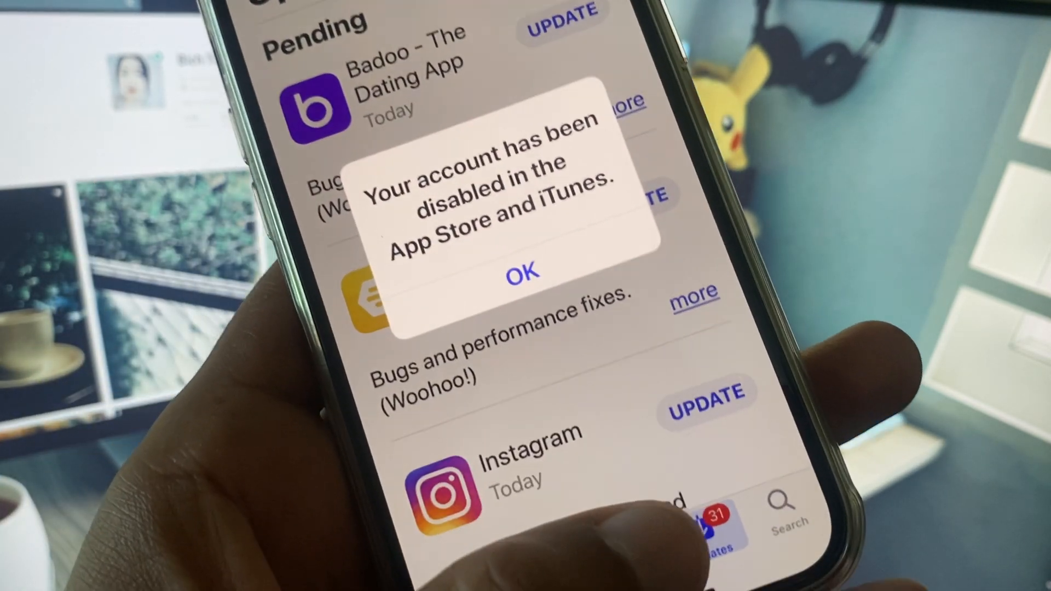
Dismiss the 'Your account has been disabled' alert with OK
left_click(522, 272)
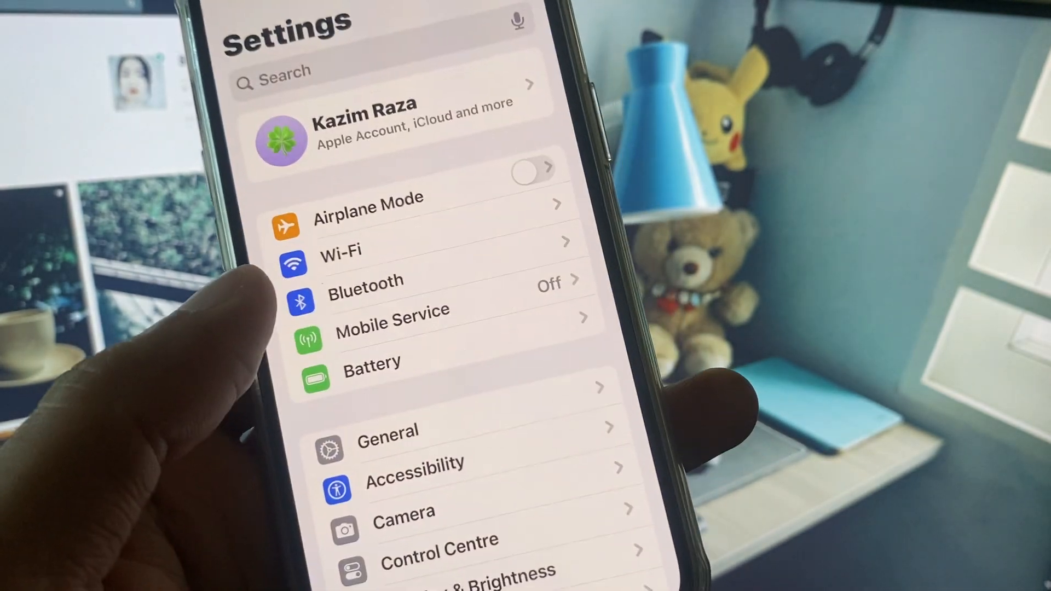
Check Wi-Fi is on Tenda_AZI, then return and go into General settings
left_click(341, 251)
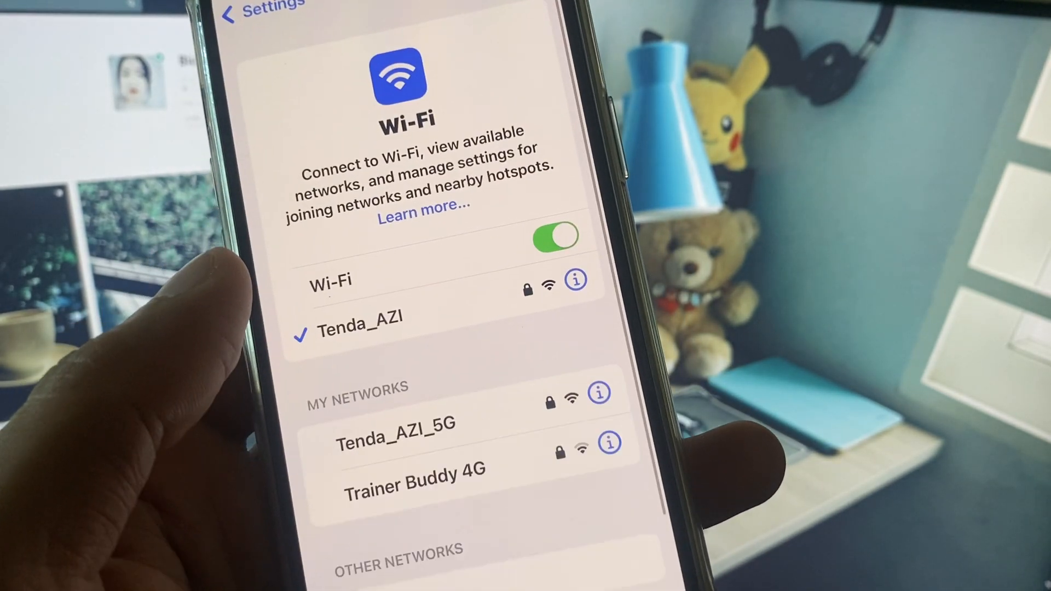
left_click(238, 13)
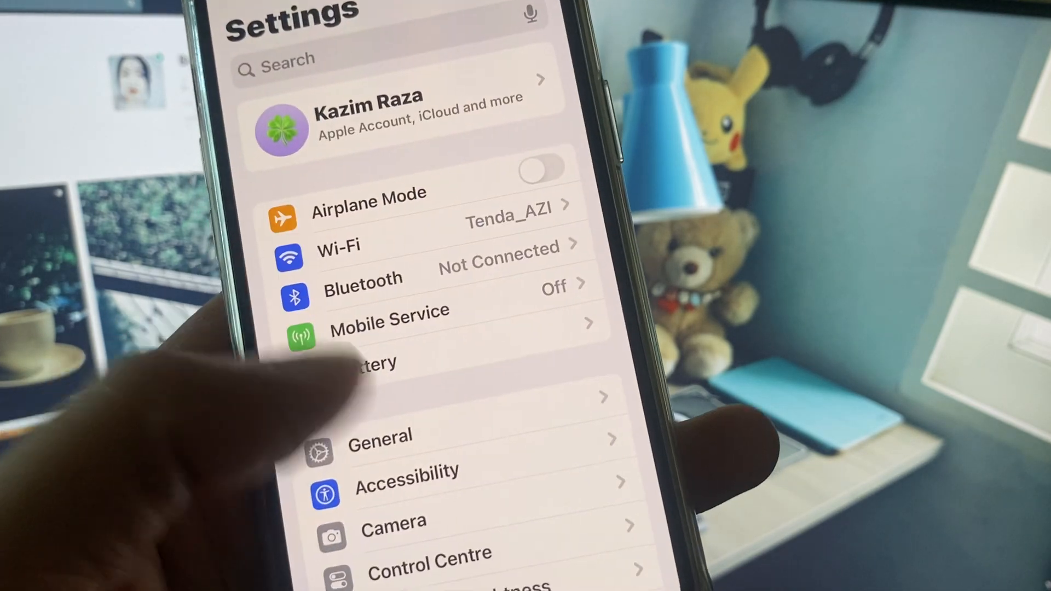
scroll("down", 3)
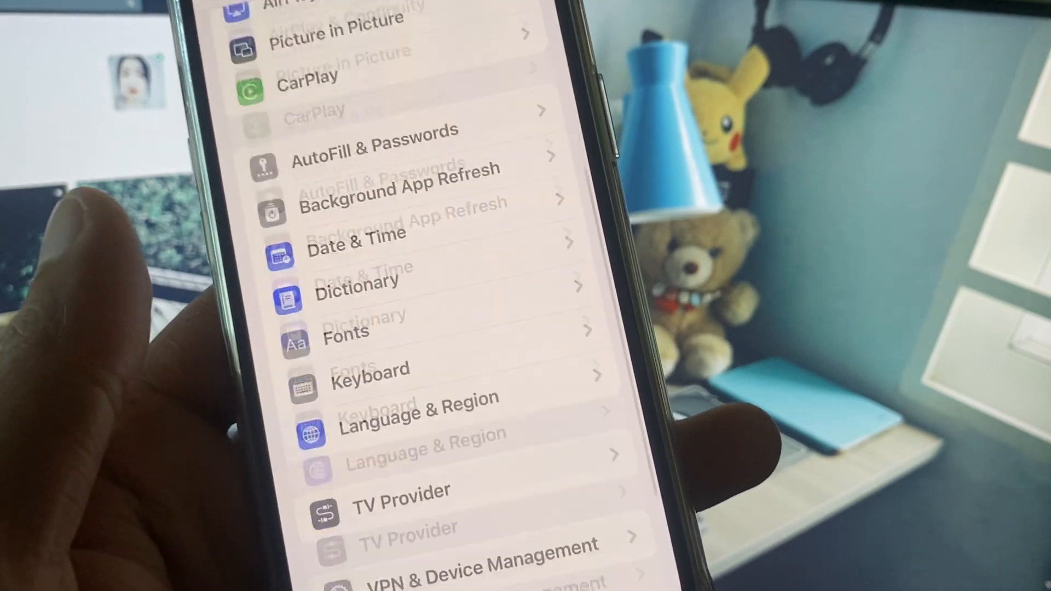
left_click(476, 562)
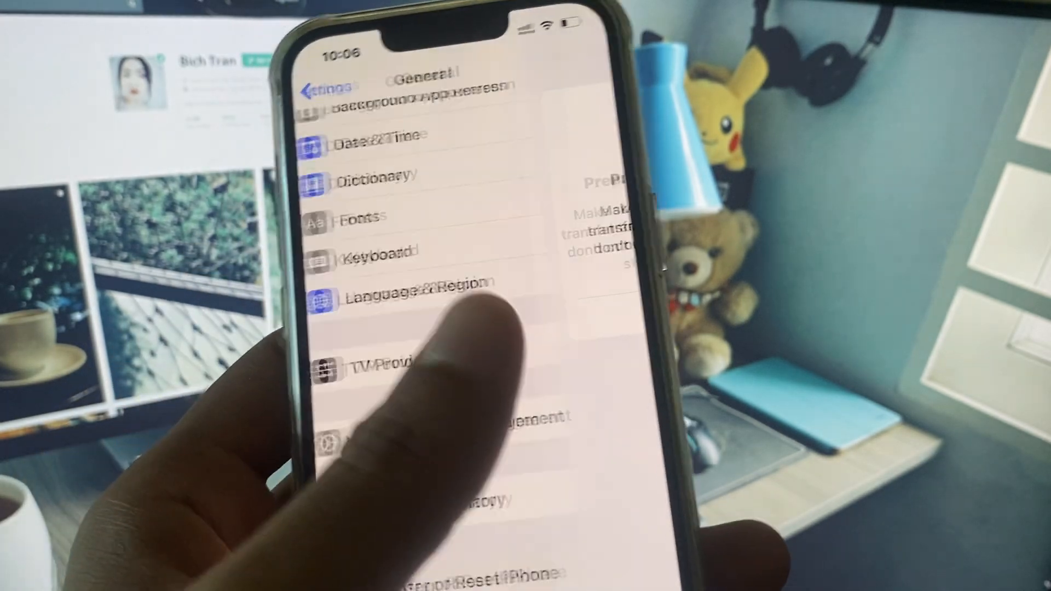
Return to Settings and view the Apple Account's Sign-In & Security details
left_click(321, 85)
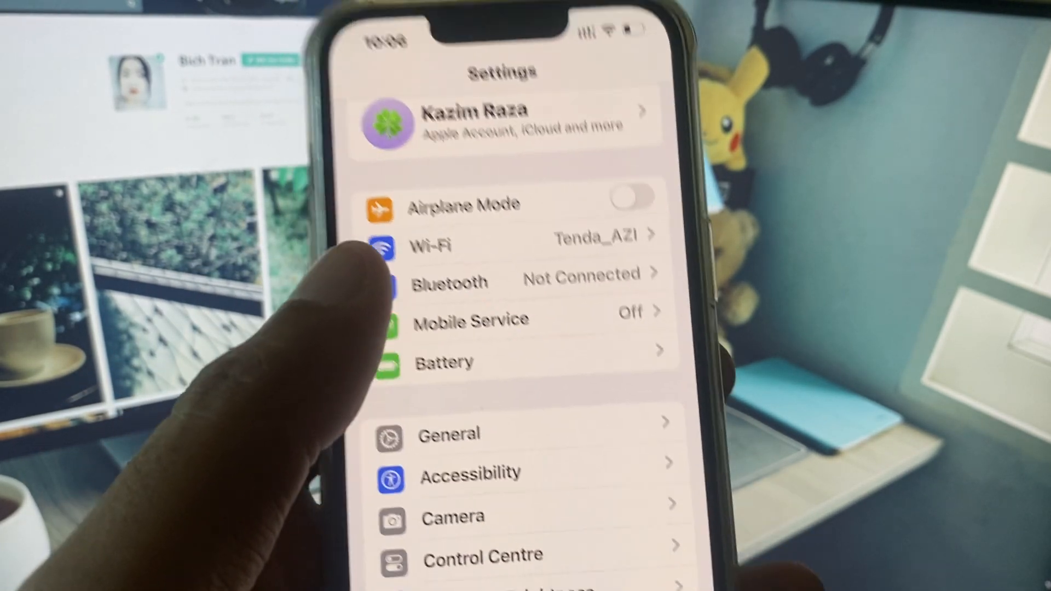
left_click(503, 121)
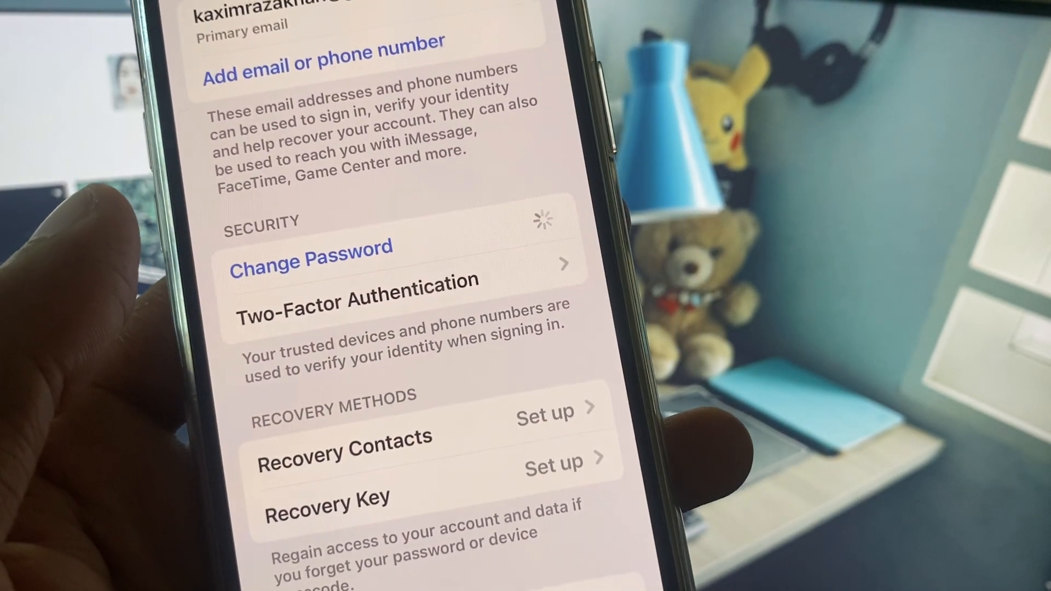
left_click(310, 260)
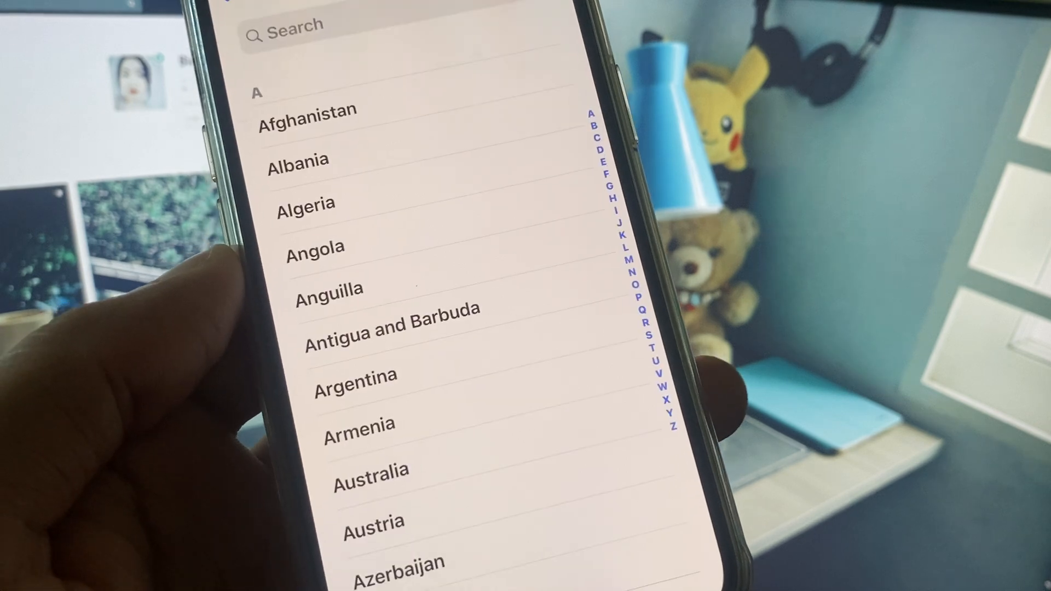
Scroll the Country/Region list to find the new country
scroll("down", 3)
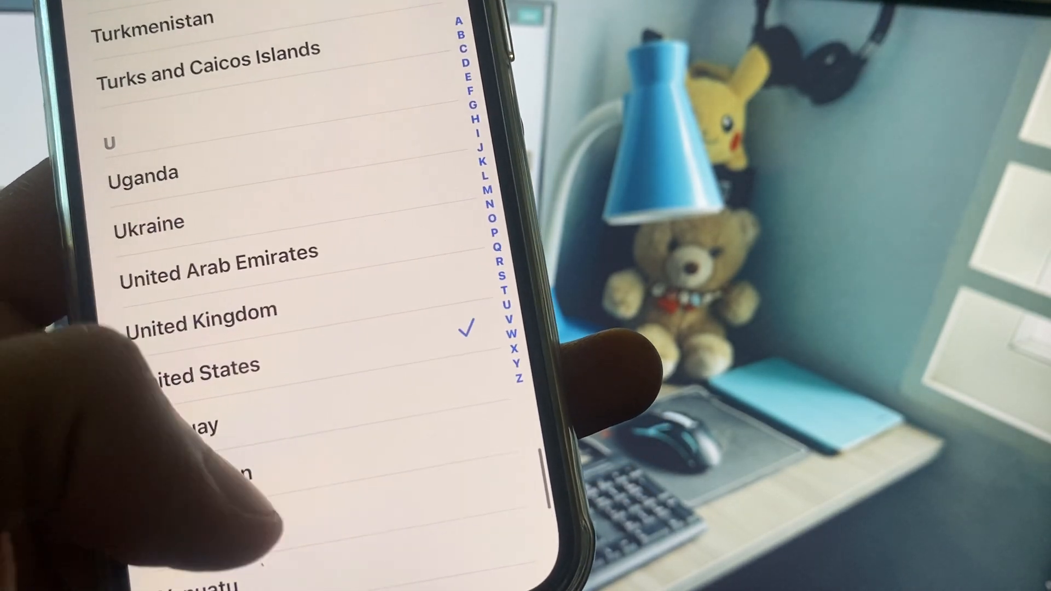
scroll("down", 3)
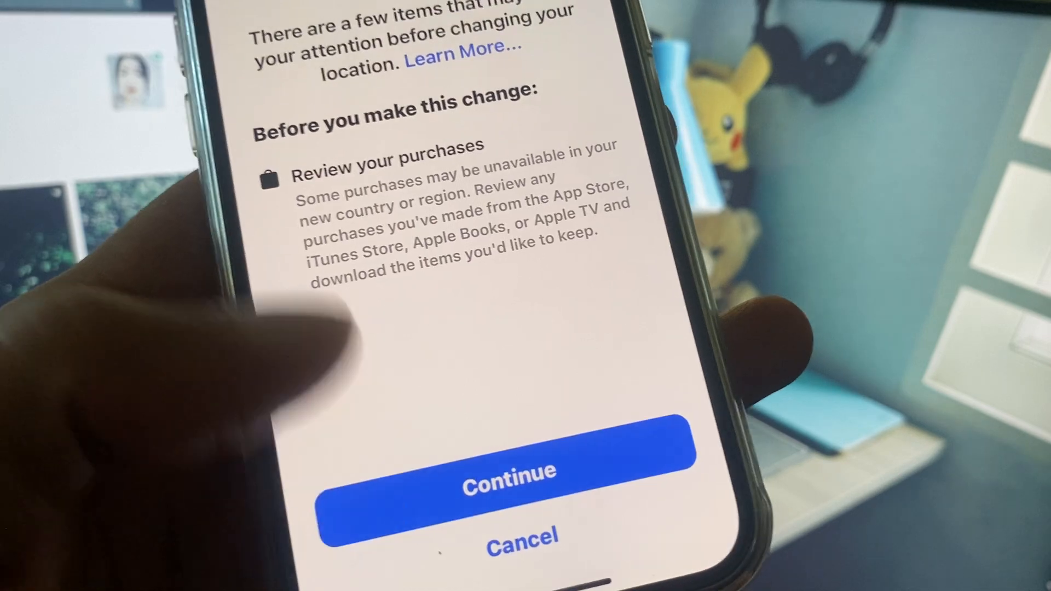
Continue past the purchases warning and choose a payment method for the new region
left_click(509, 473)
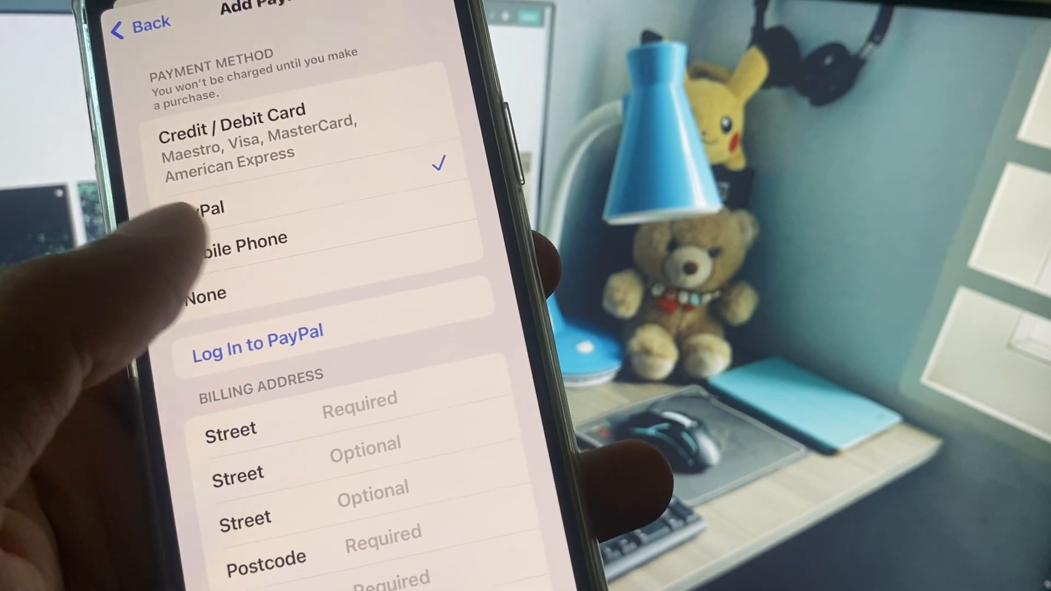
left_click(202, 206)
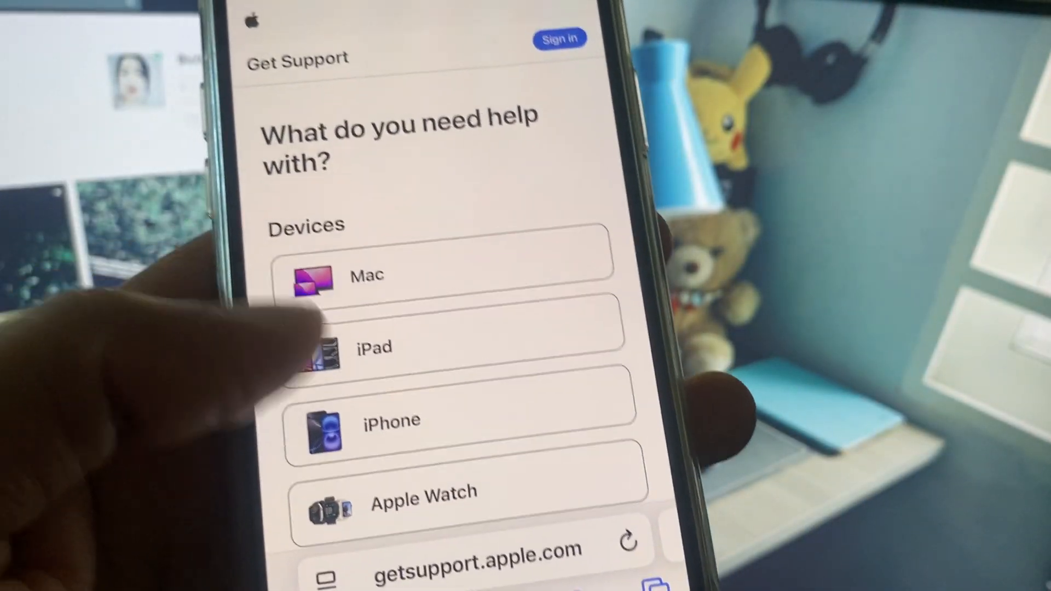
Select iPhone with the App Store topic and bring up the Call Us phone number
left_click(374, 347)
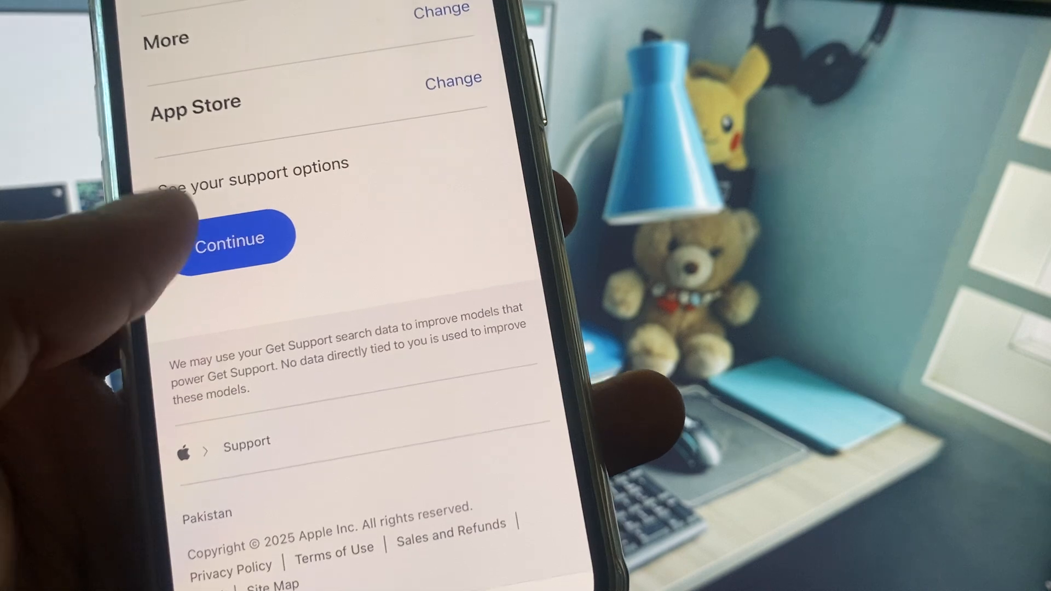
left_click(227, 238)
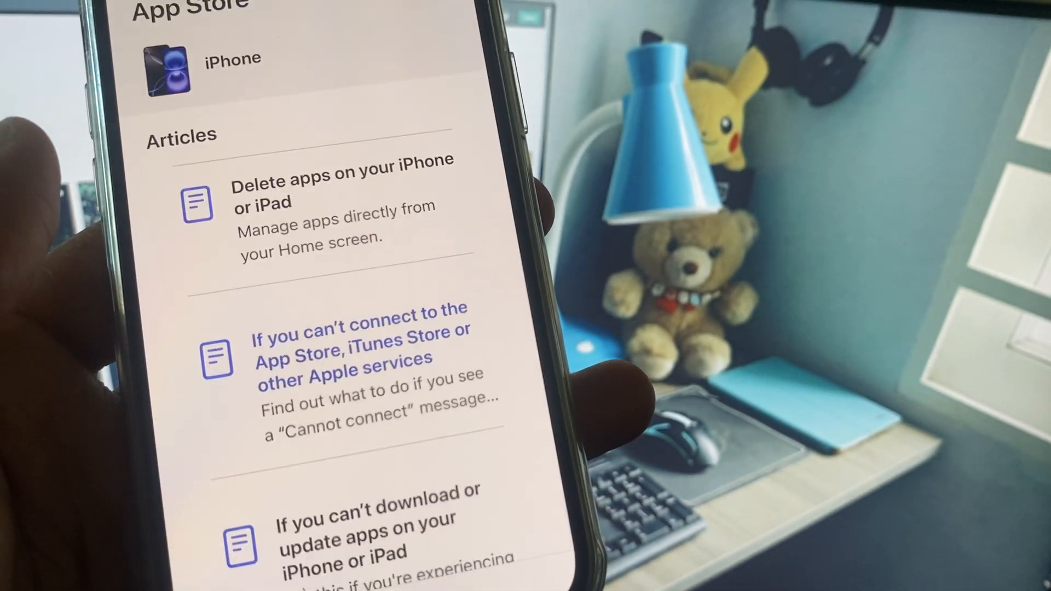
scroll("down", 3)
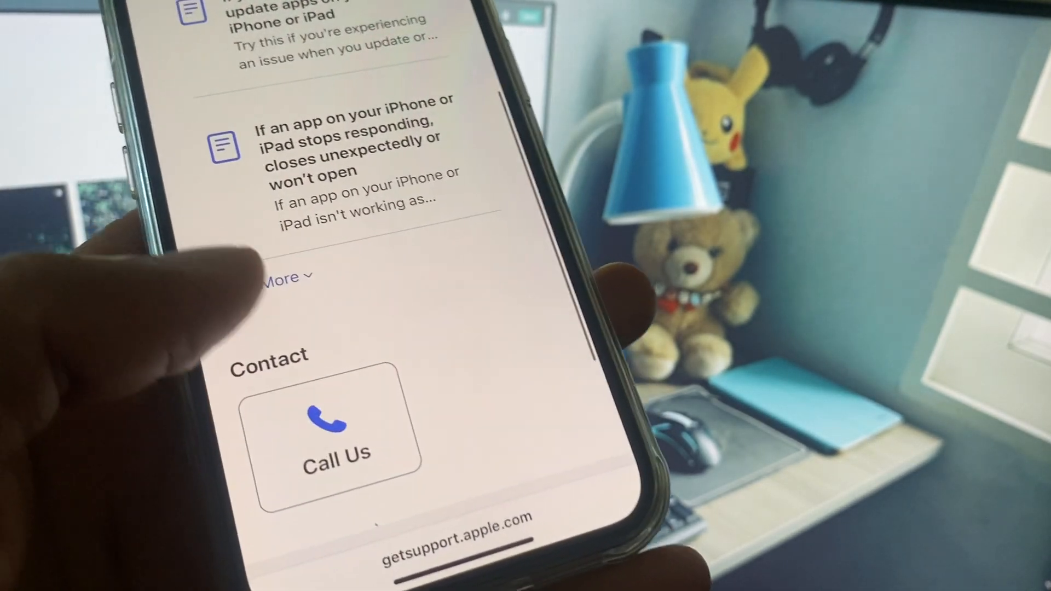
left_click(337, 435)
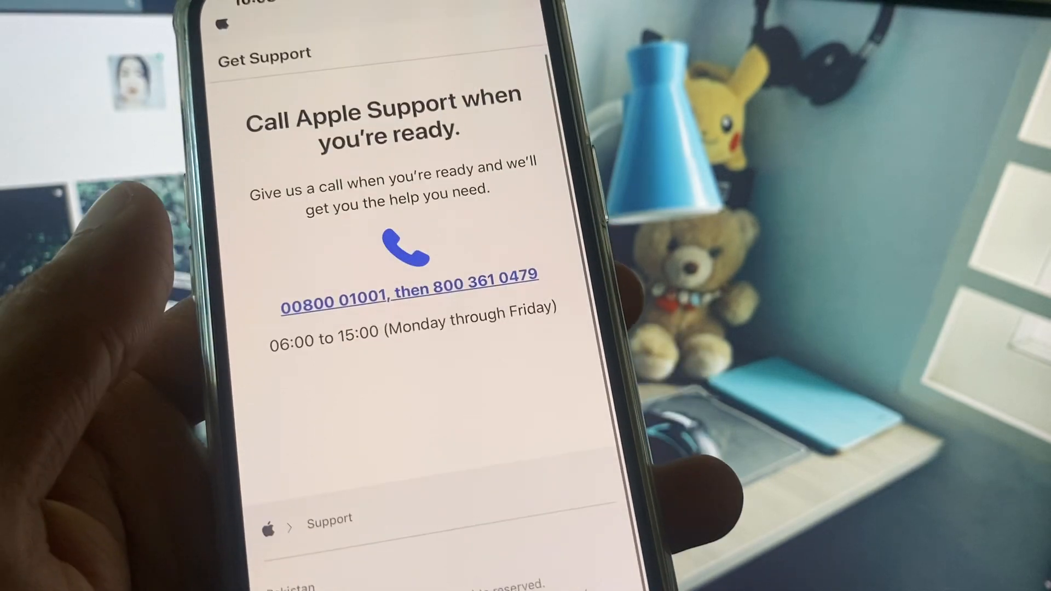